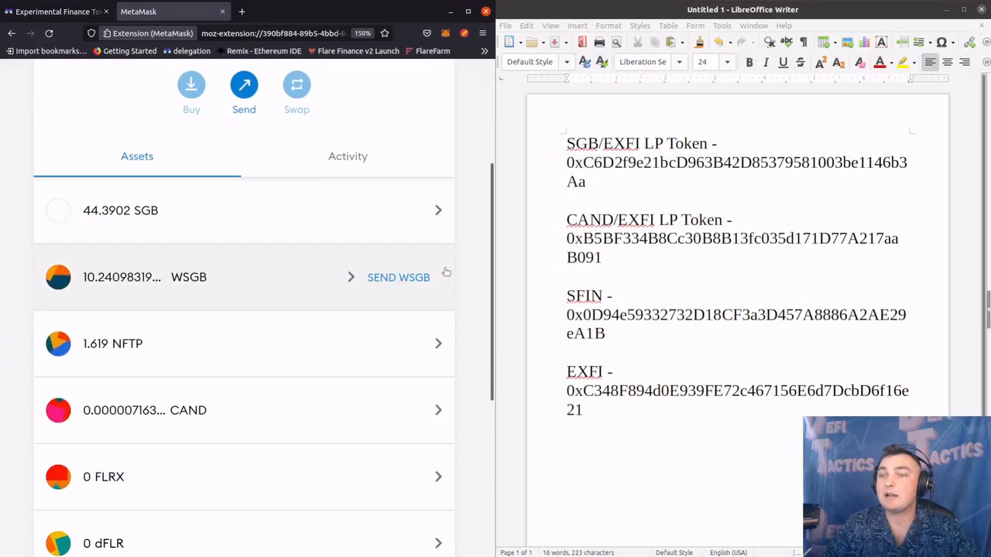
# Open the Import Tokens custom token form and focus the Token Contract Address field
pyautogui.scroll(-3)
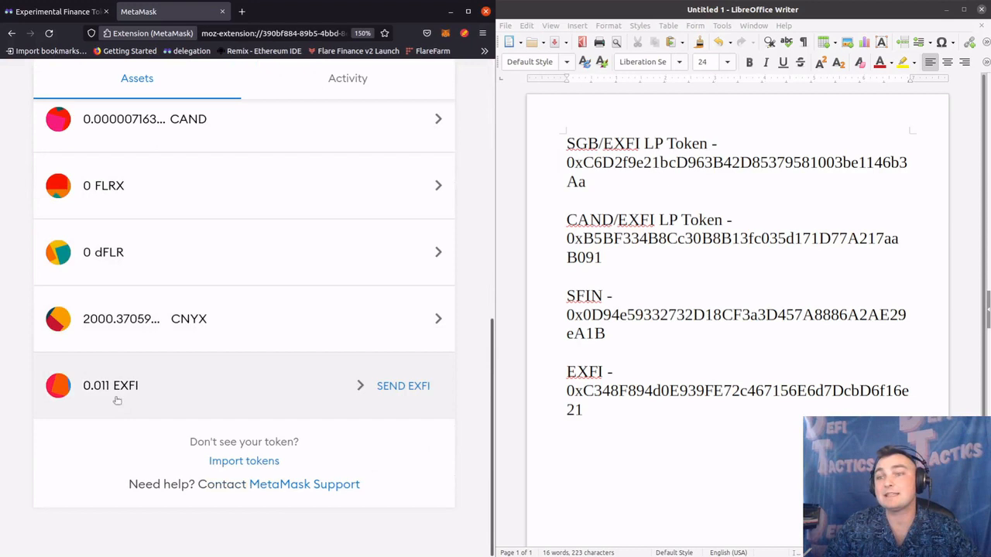
pyautogui.moveTo(153, 408)
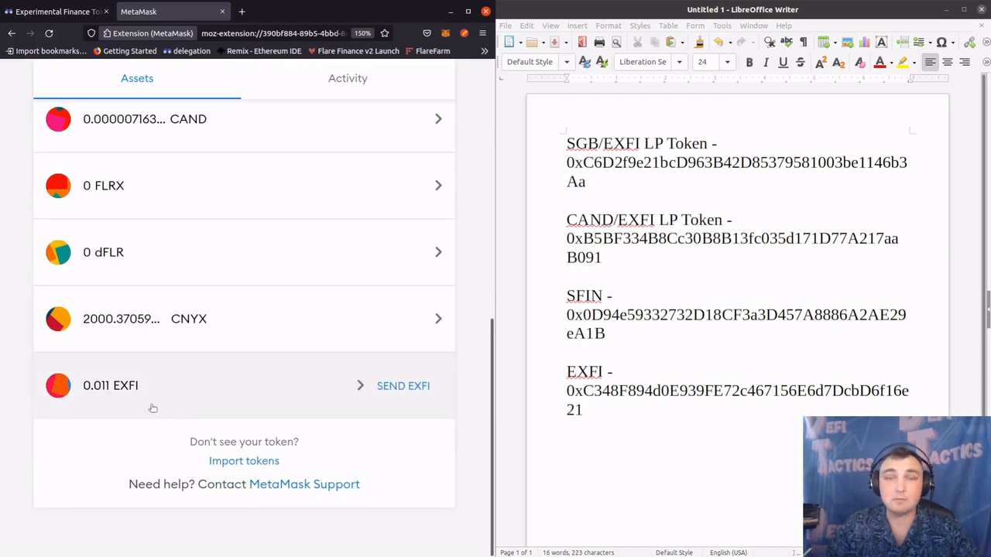
pyautogui.moveTo(99, 425)
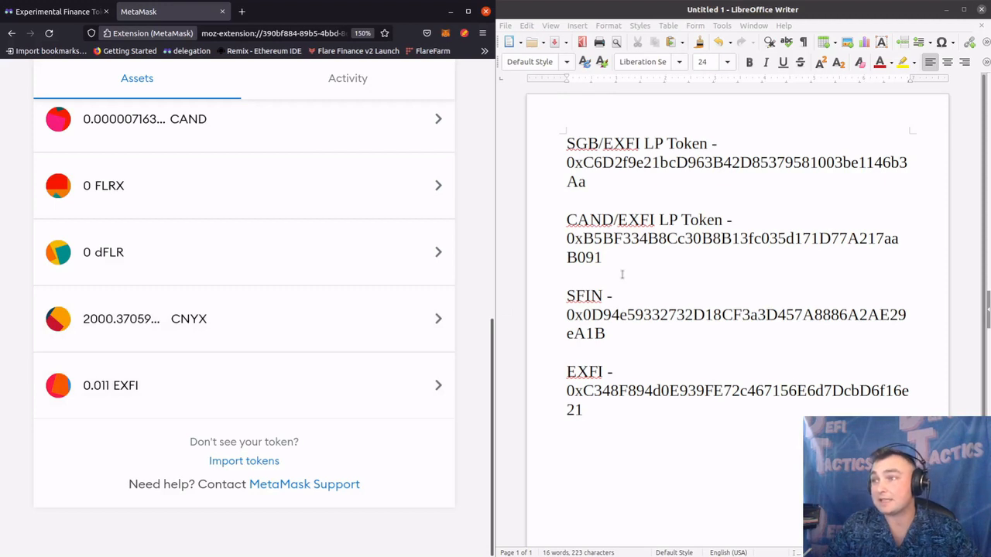
pyautogui.moveTo(365, 478)
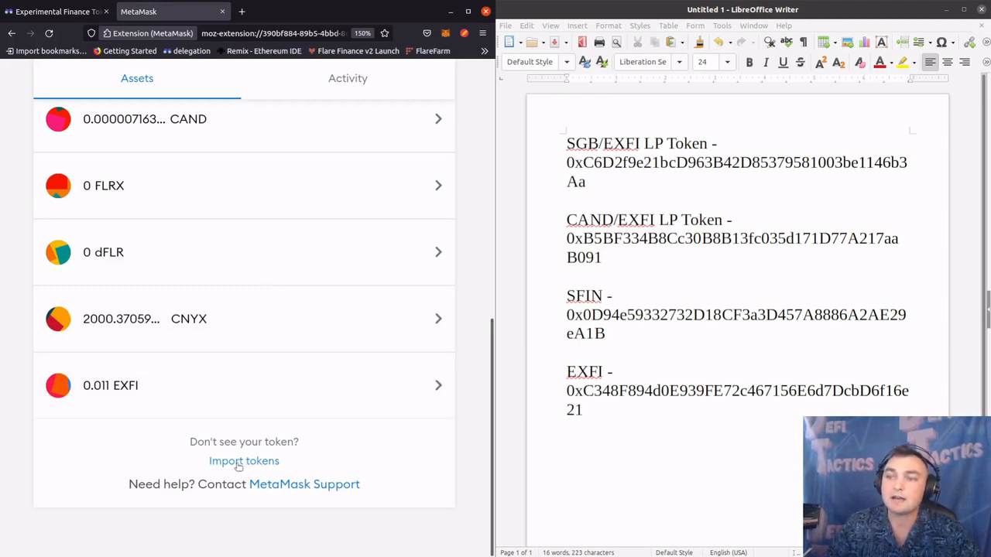
pyautogui.click(244, 461)
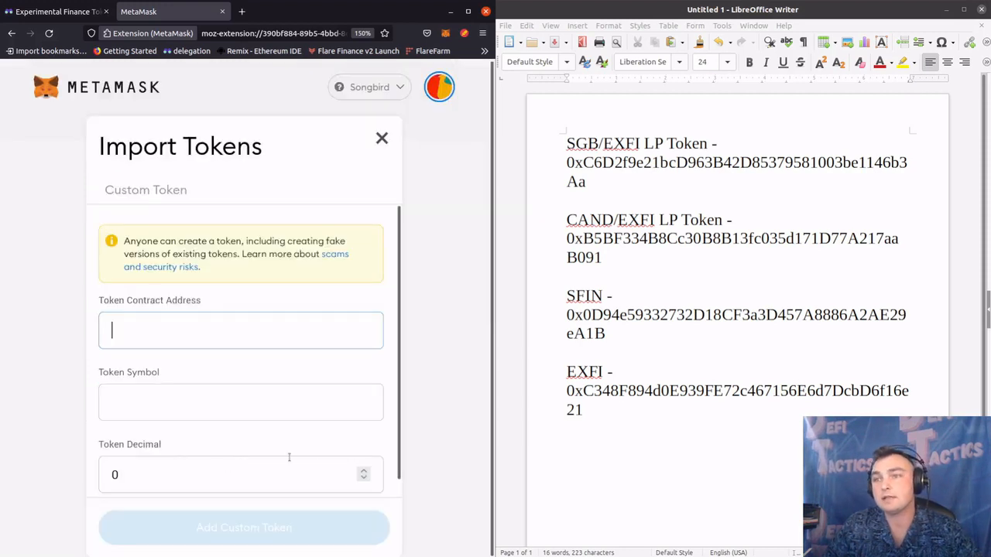
pyautogui.moveTo(204, 374)
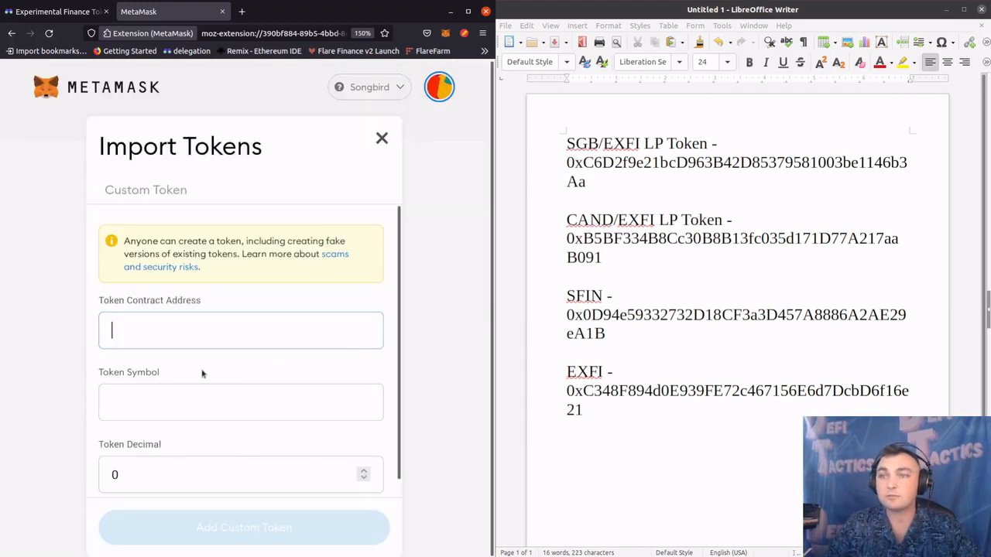
pyautogui.moveTo(77, 308)
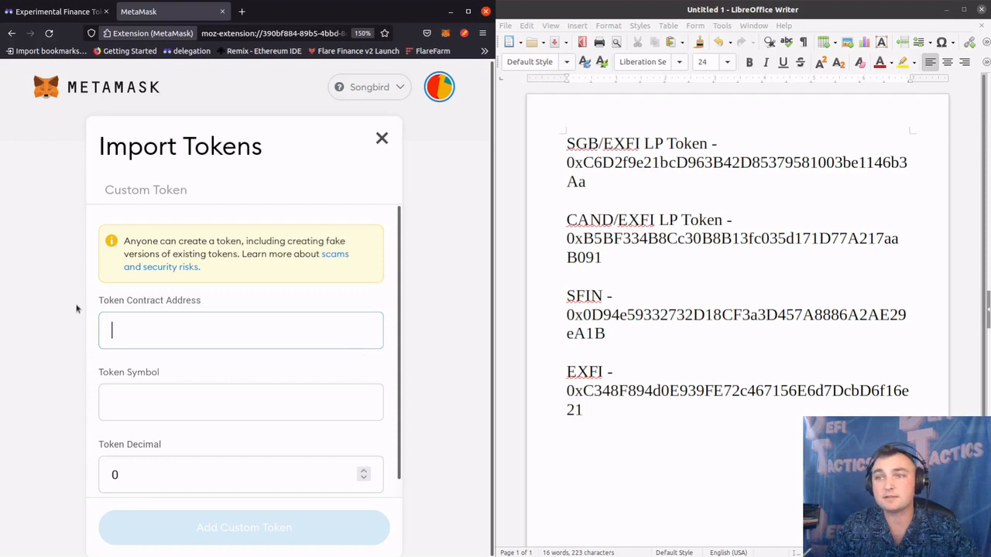
pyautogui.moveTo(215, 303)
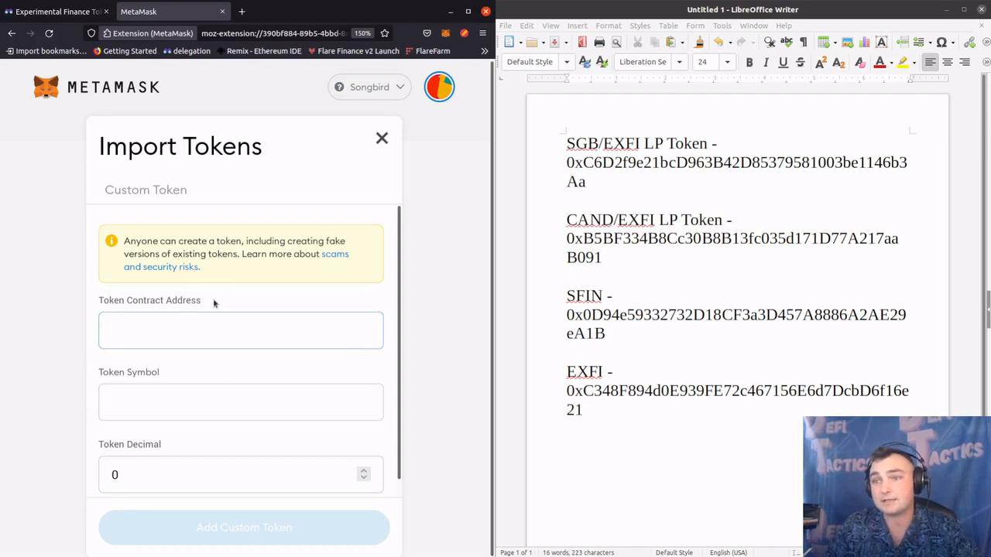
pyautogui.moveTo(182, 455)
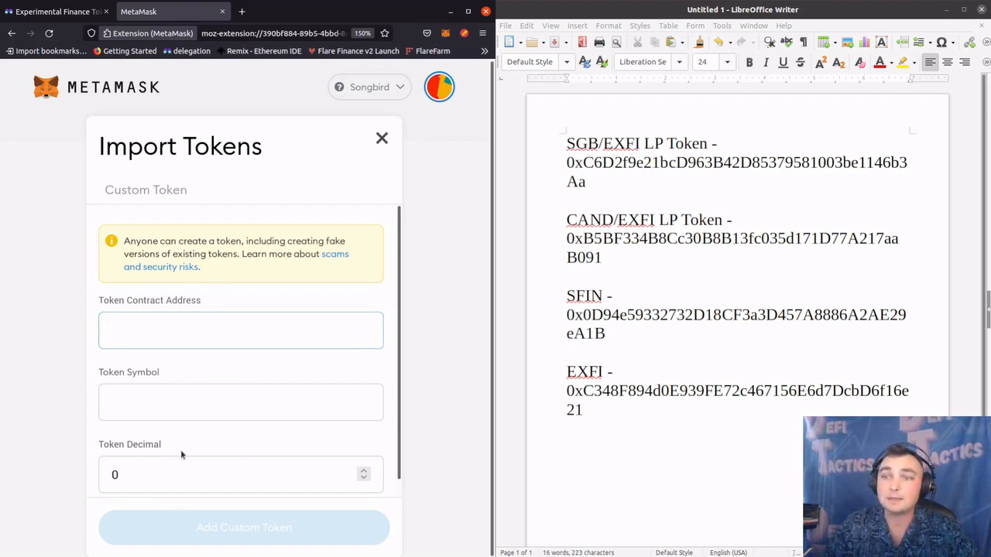
pyautogui.moveTo(180, 447)
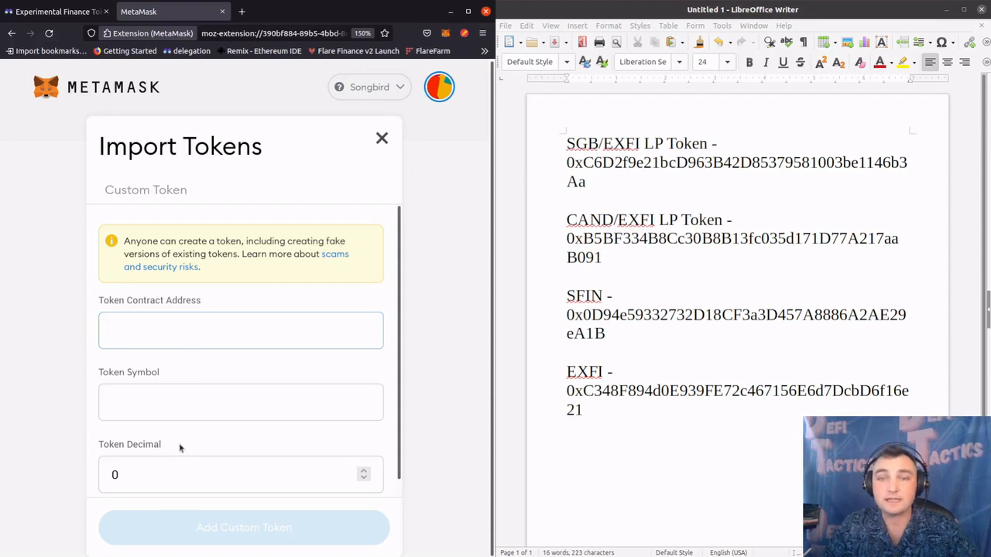
pyautogui.click(240, 330)
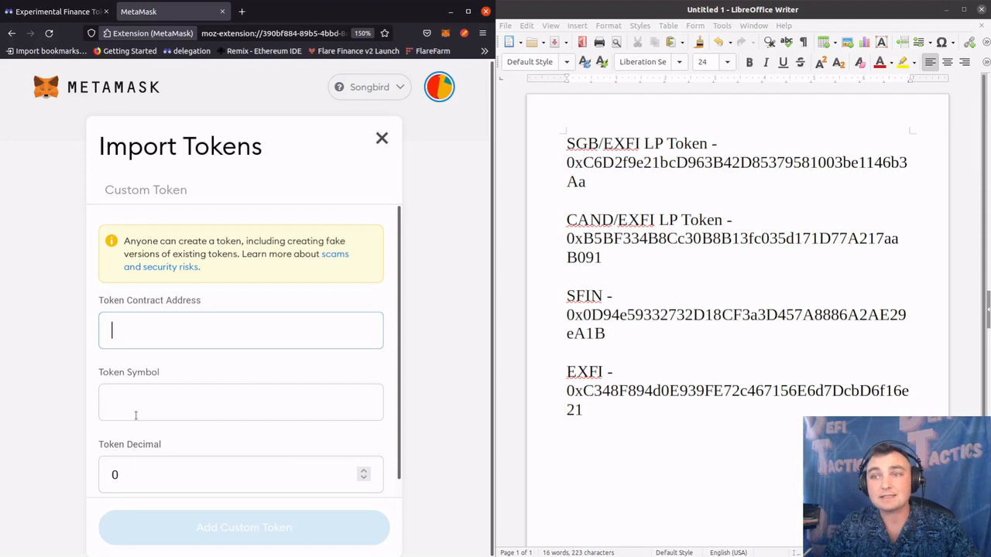
pyautogui.moveTo(234, 396)
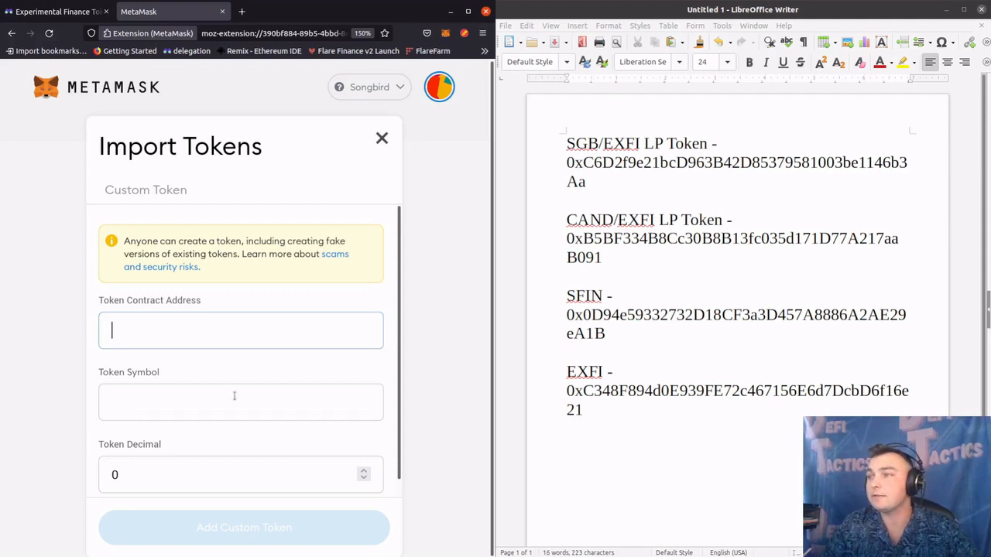
pyautogui.moveTo(421, 295)
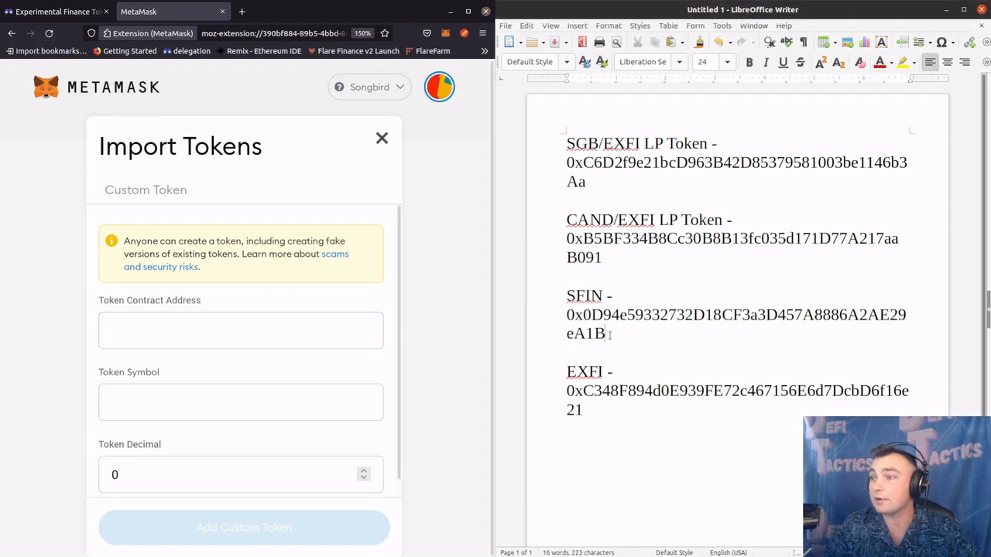
# Copy the SFIN contract address from the Writer notes and import SFIN as a custom token
pyautogui.doubleClick(736, 314)
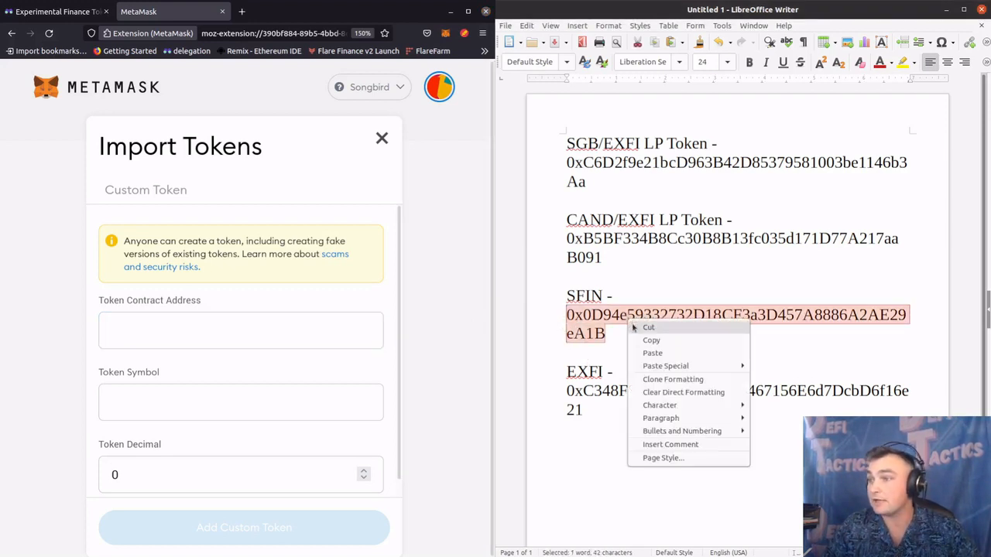
pyautogui.click(207, 336)
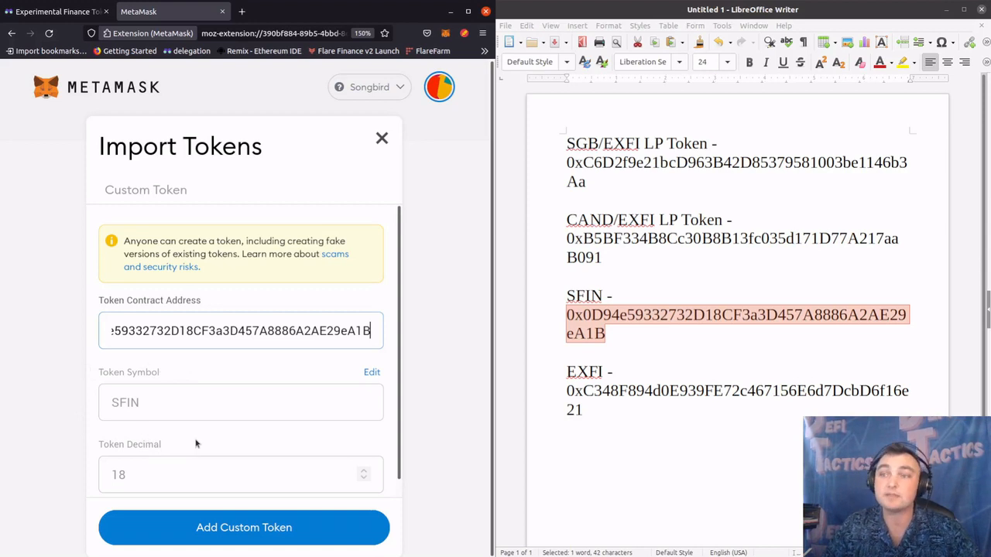
pyautogui.moveTo(261, 418)
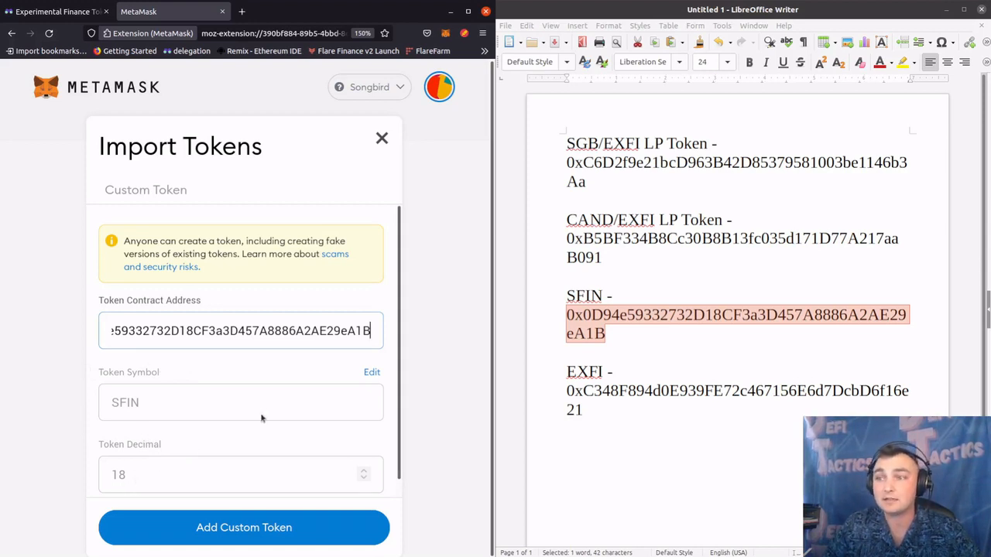
pyautogui.click(244, 527)
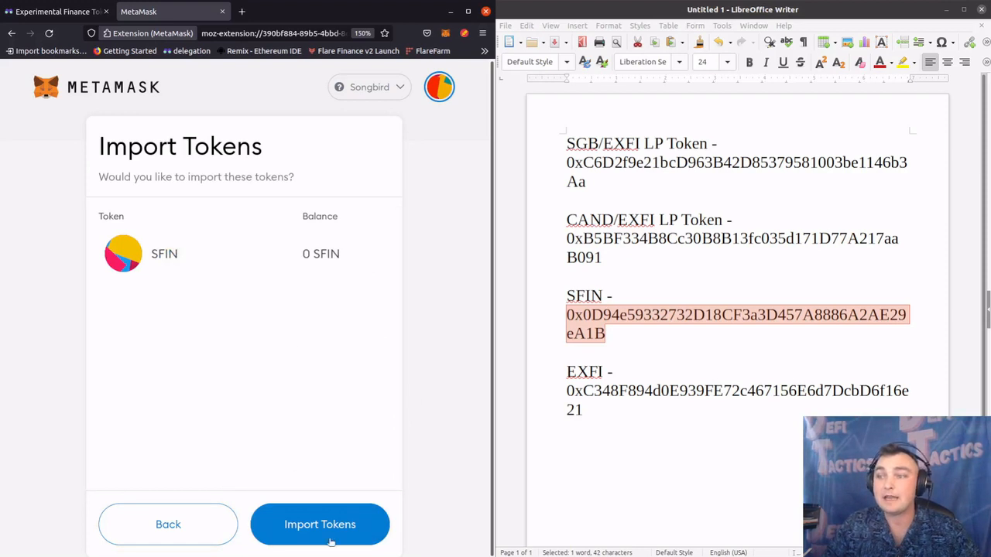
pyautogui.click(320, 524)
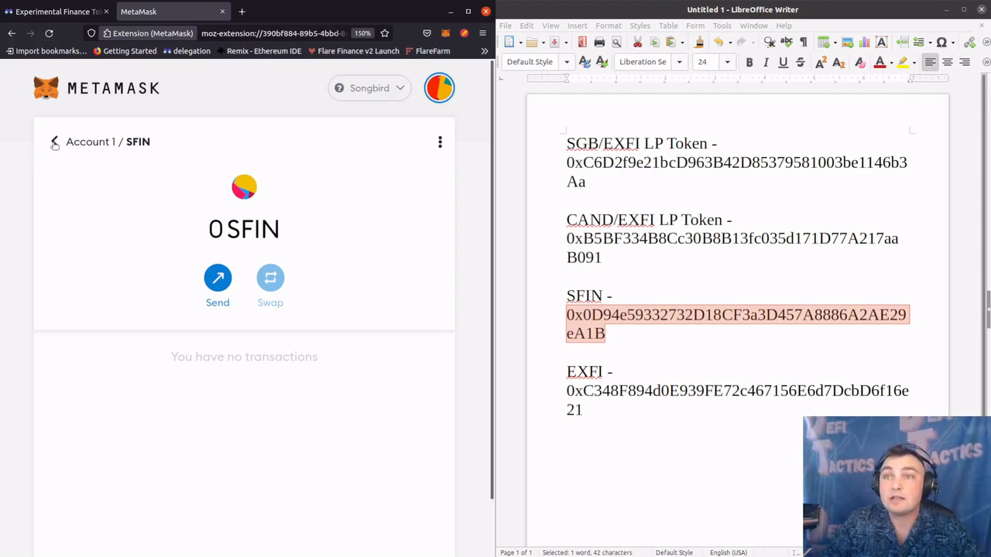
# Return to the account overview, now listing SFIN at 0, and start a new token import
pyautogui.click(54, 142)
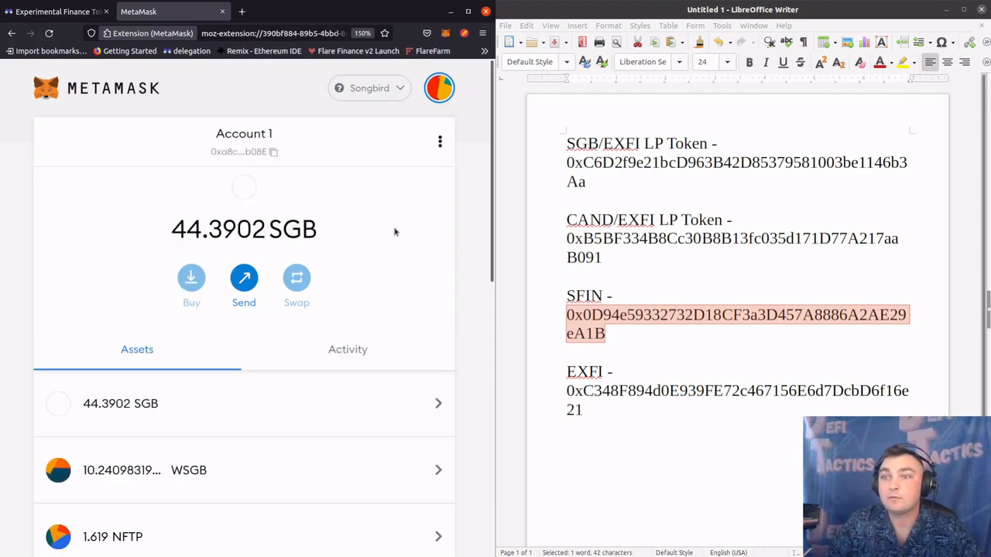
pyautogui.scroll(-3)
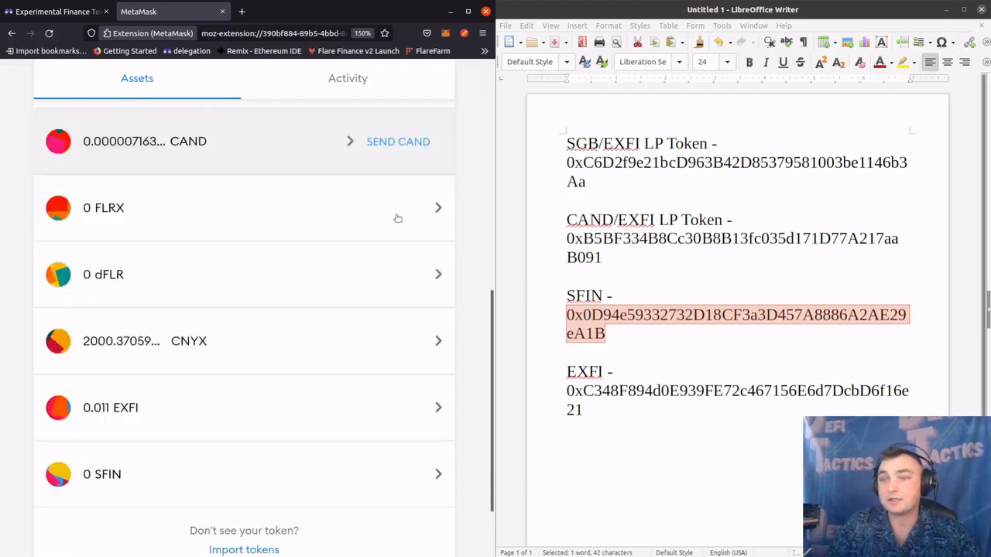
pyautogui.scroll(-3)
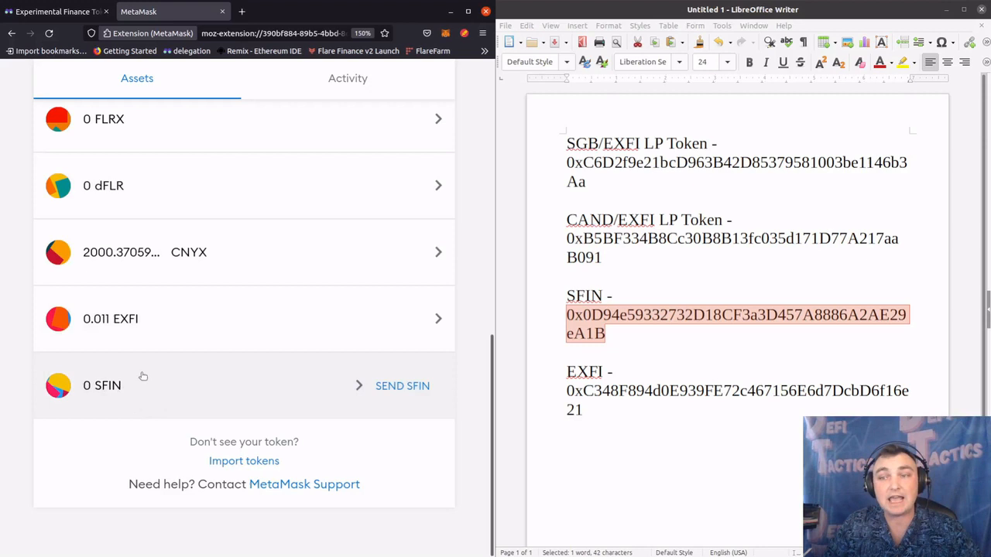
pyautogui.moveTo(317, 464)
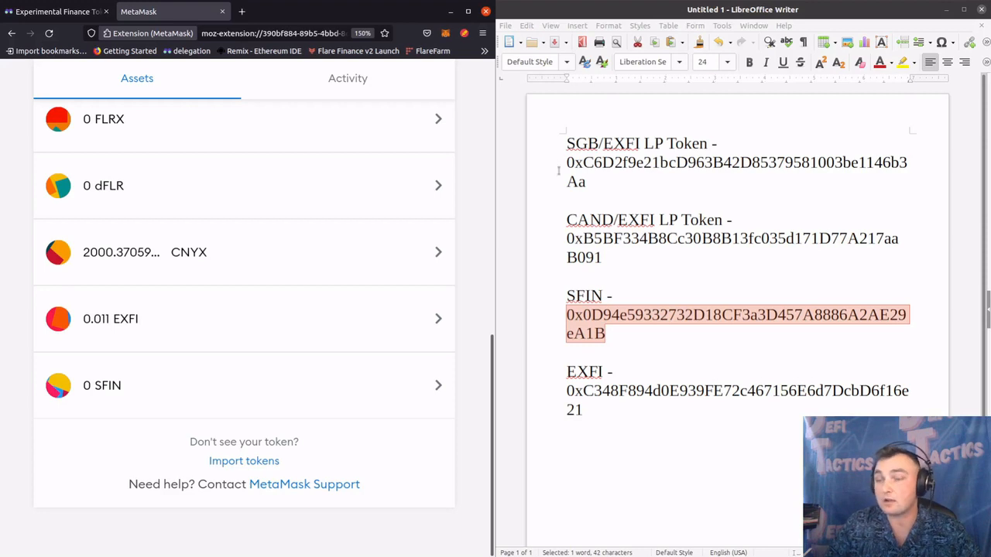
pyautogui.click(243, 461)
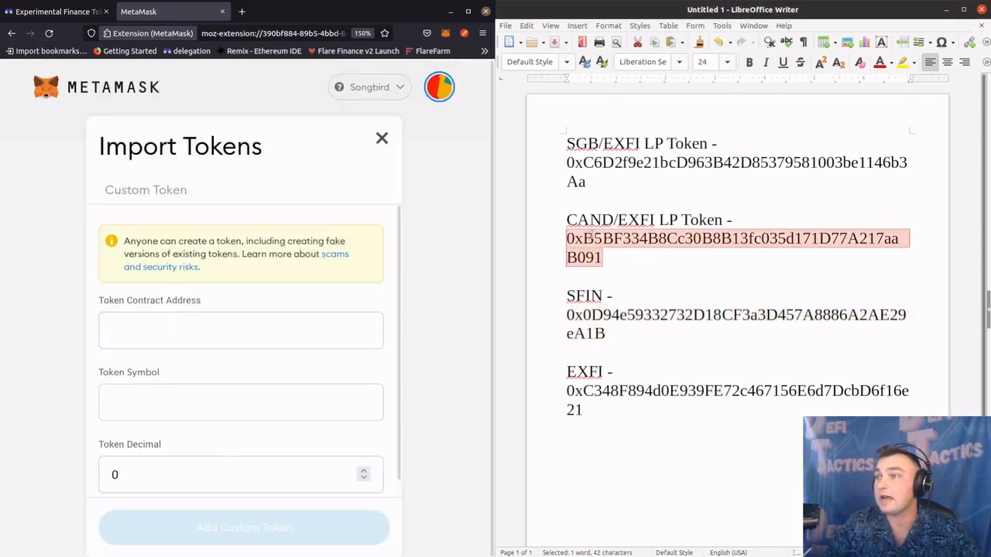
# Paste the CAND/EXFI LP token address, import it as FLRX, and return to the overview
pyautogui.rightClick(736, 248)
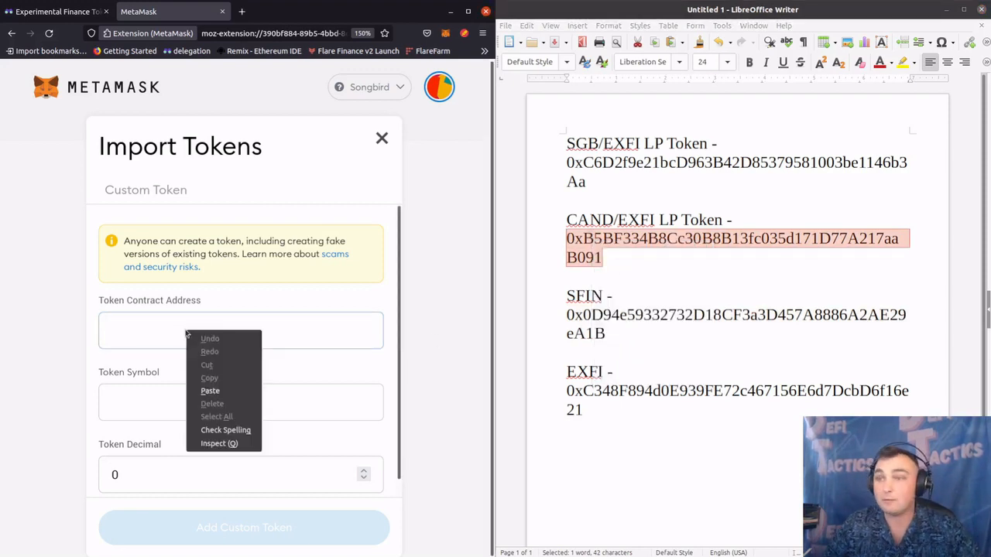
pyautogui.click(210, 390)
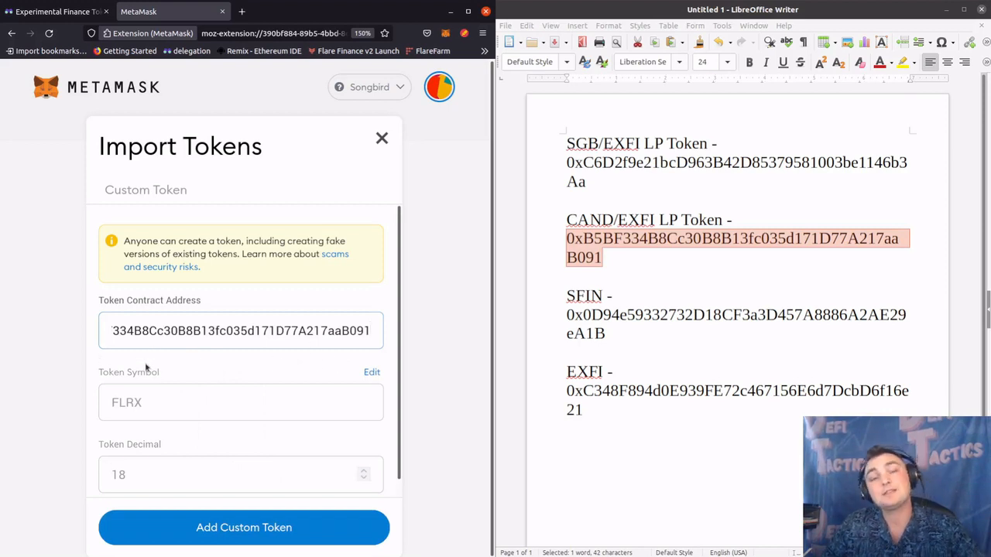
pyautogui.moveTo(167, 416)
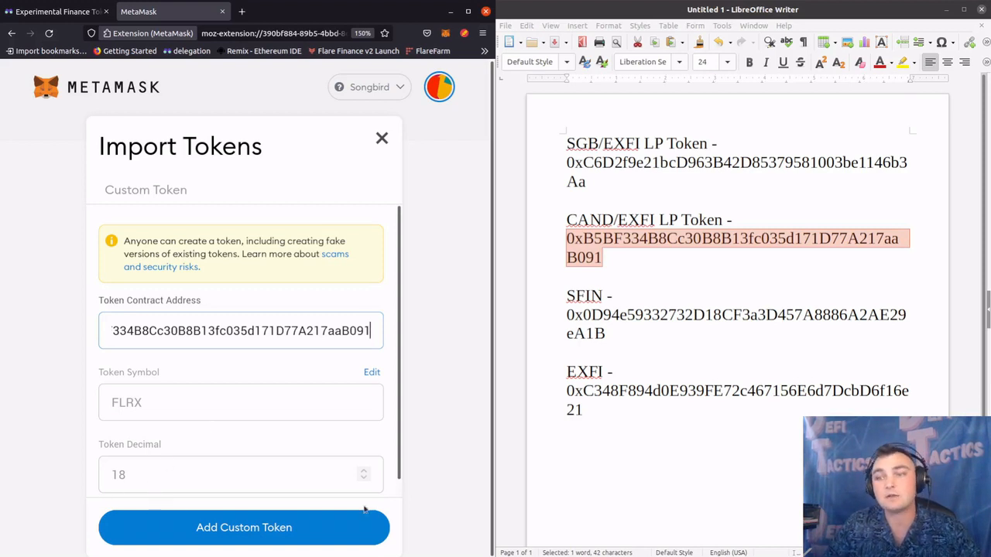
pyautogui.click(244, 527)
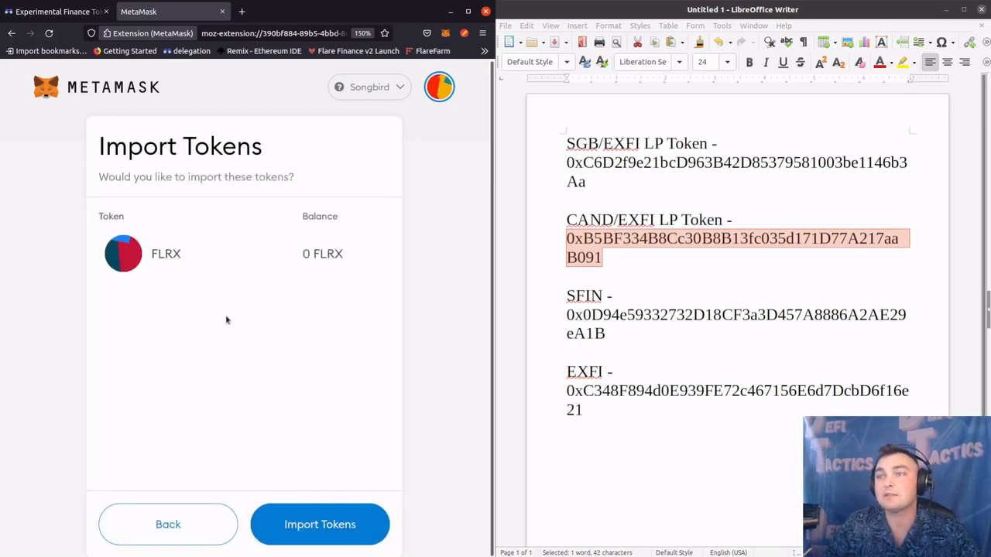
pyautogui.click(320, 524)
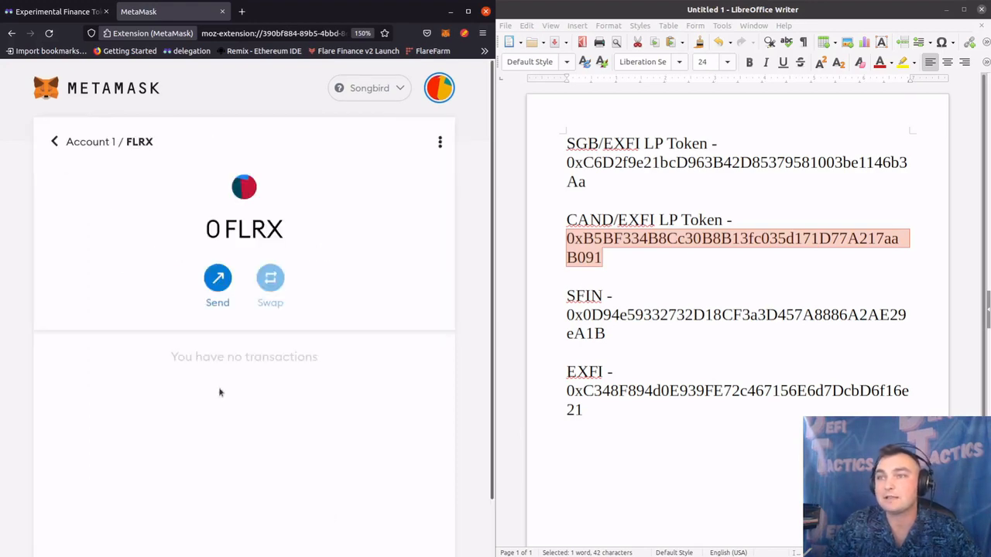
pyautogui.click(54, 141)
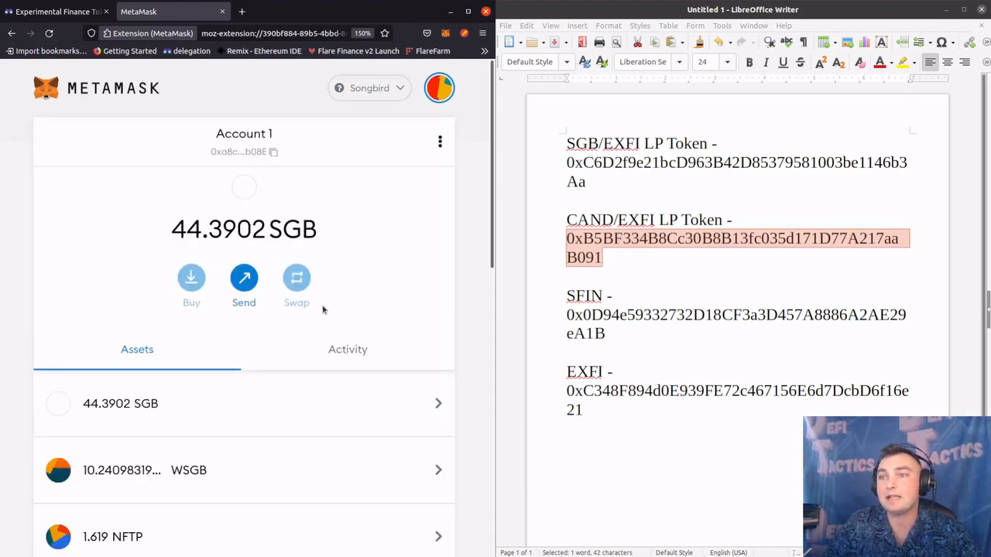
pyautogui.scroll(-3)
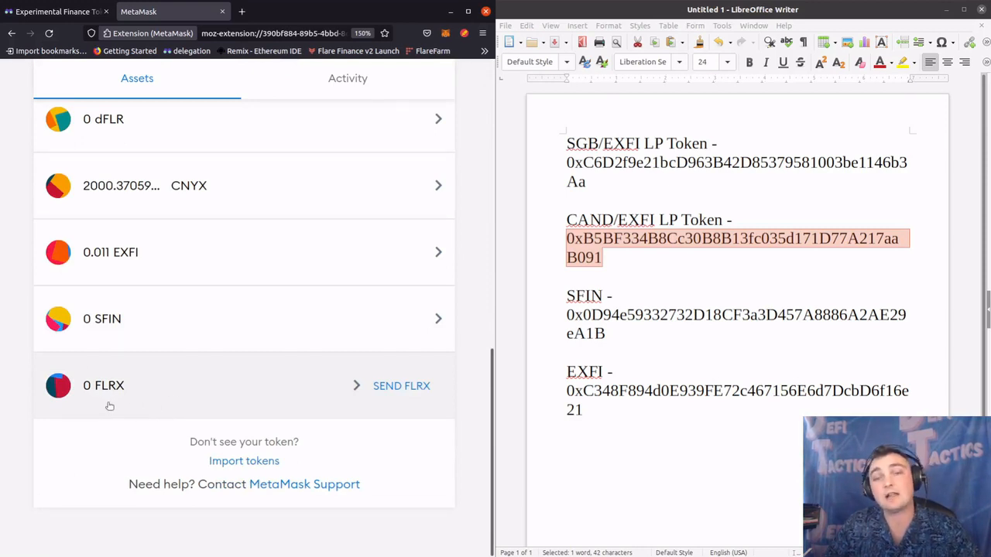
pyautogui.moveTo(114, 416)
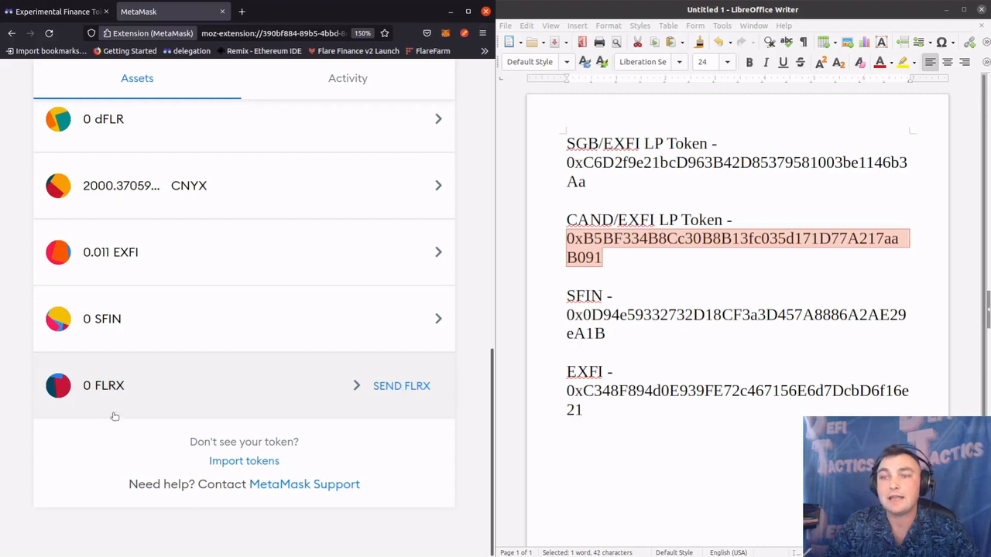
pyautogui.moveTo(244, 461)
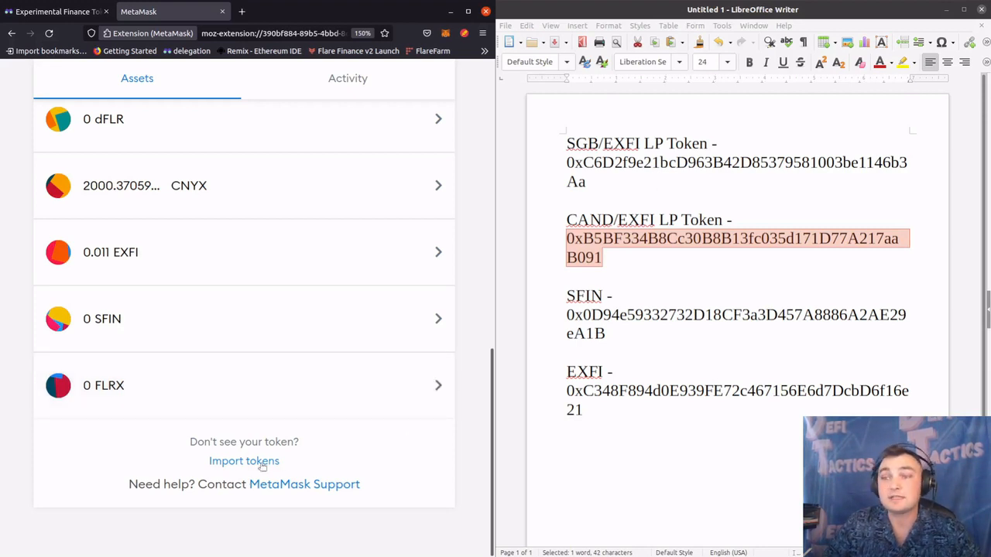
# Copy the SGB/EXFI LP token address, import it as a second FLRX token, then go back
pyautogui.click(244, 461)
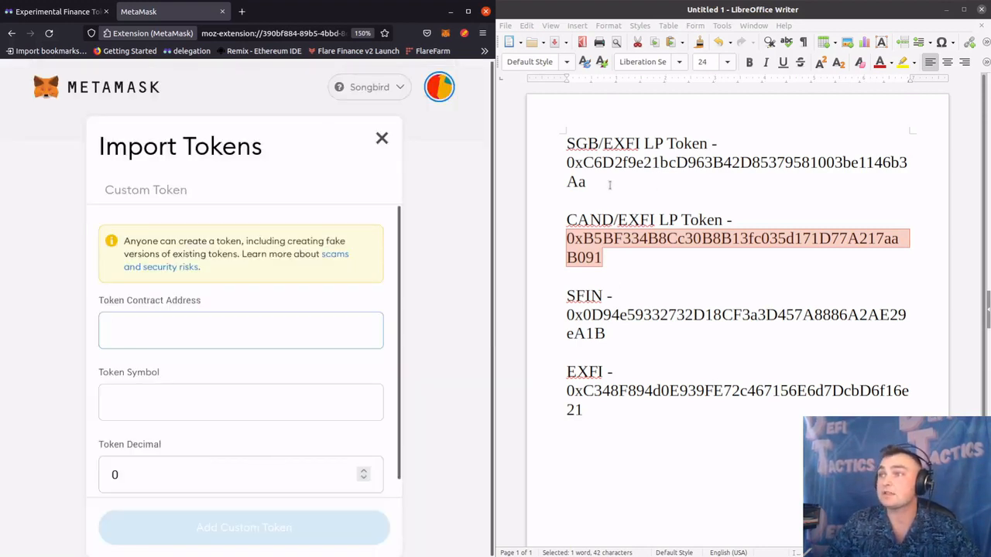
pyautogui.rightClick(735, 162)
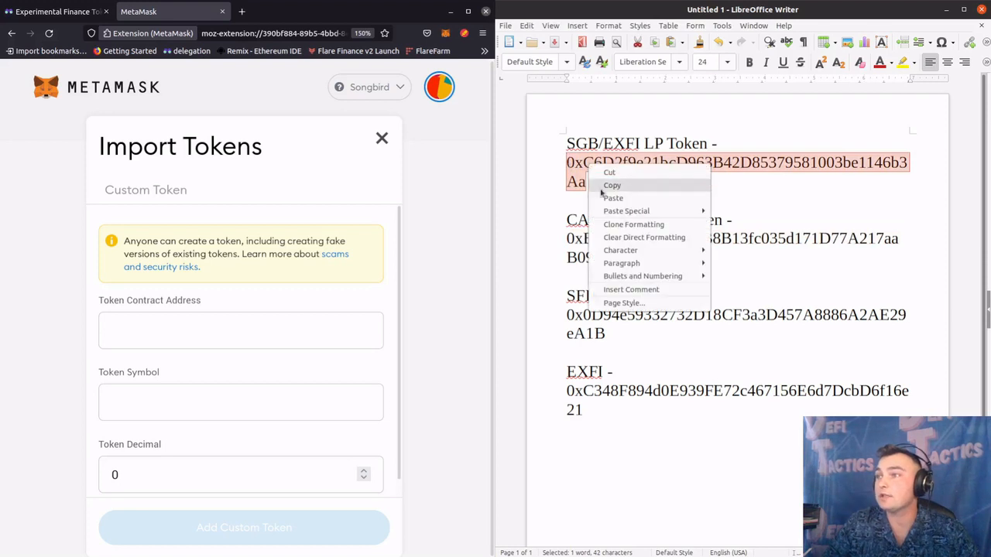
pyautogui.click(612, 185)
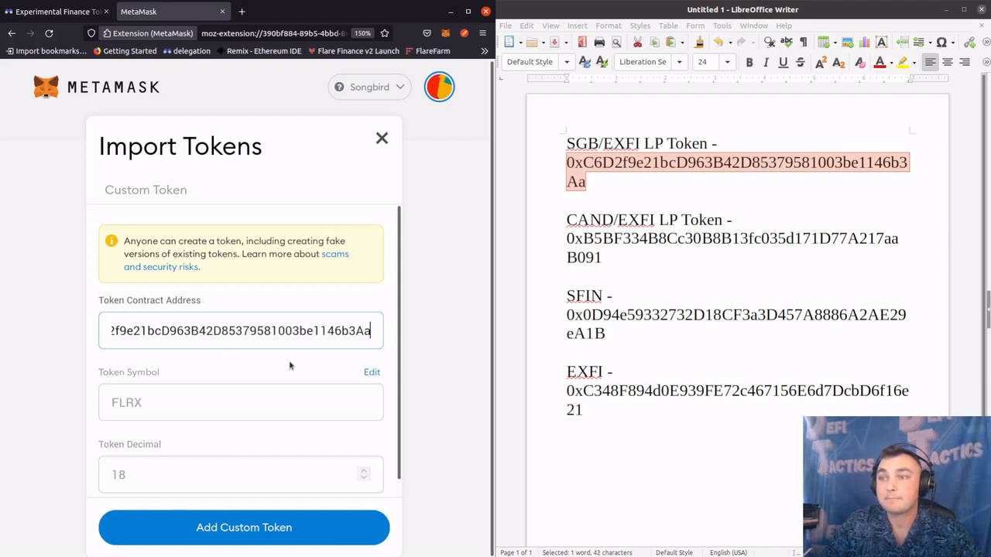
pyautogui.moveTo(244, 403)
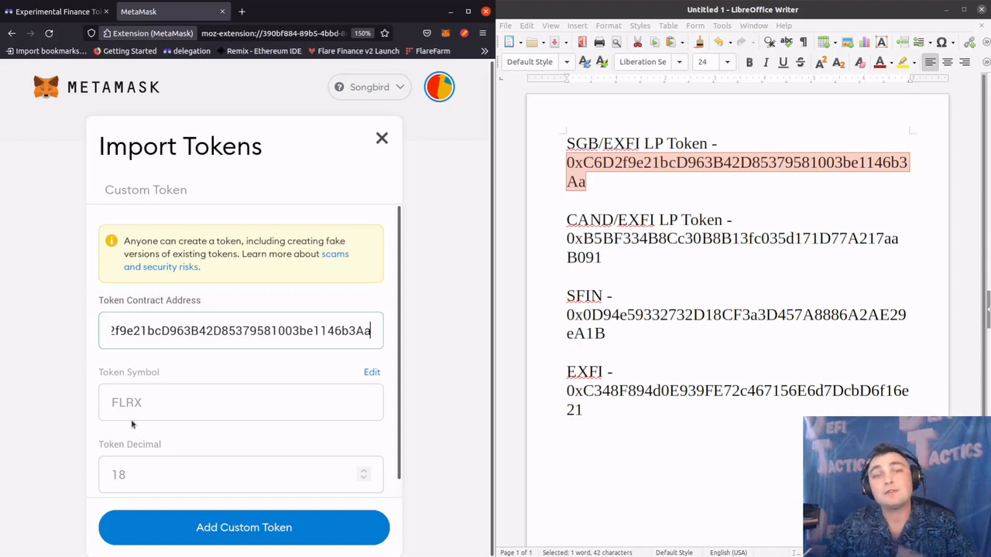
pyautogui.moveTo(263, 433)
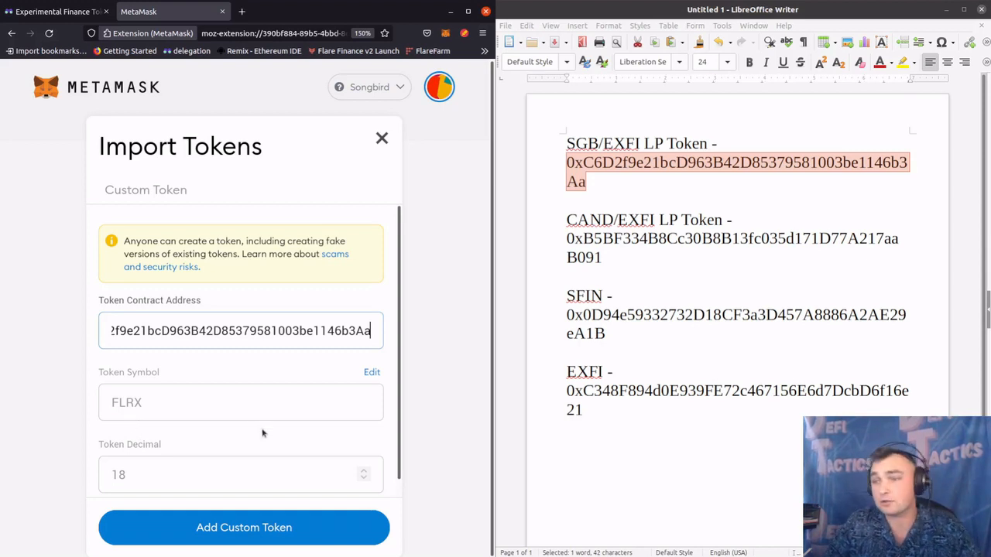
pyautogui.click(244, 527)
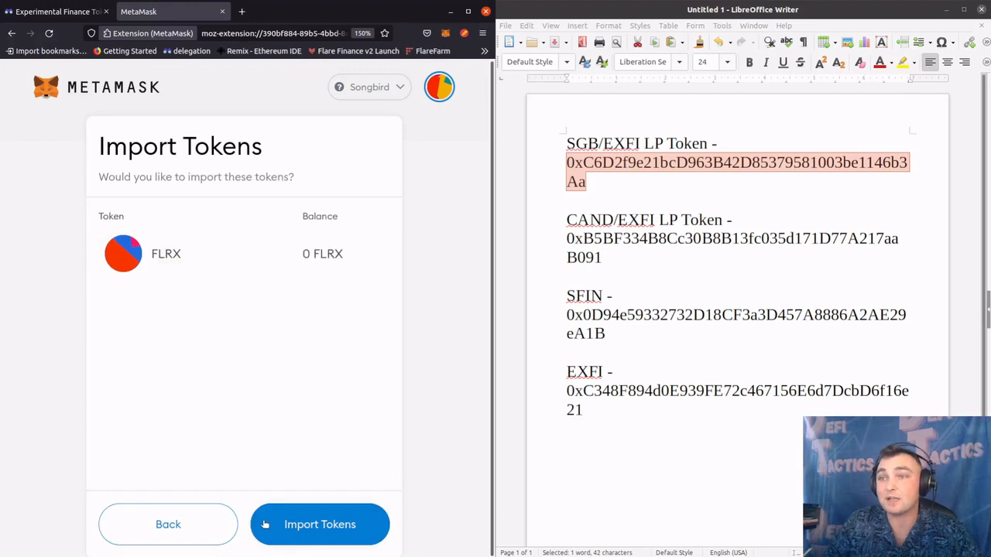
pyautogui.click(320, 524)
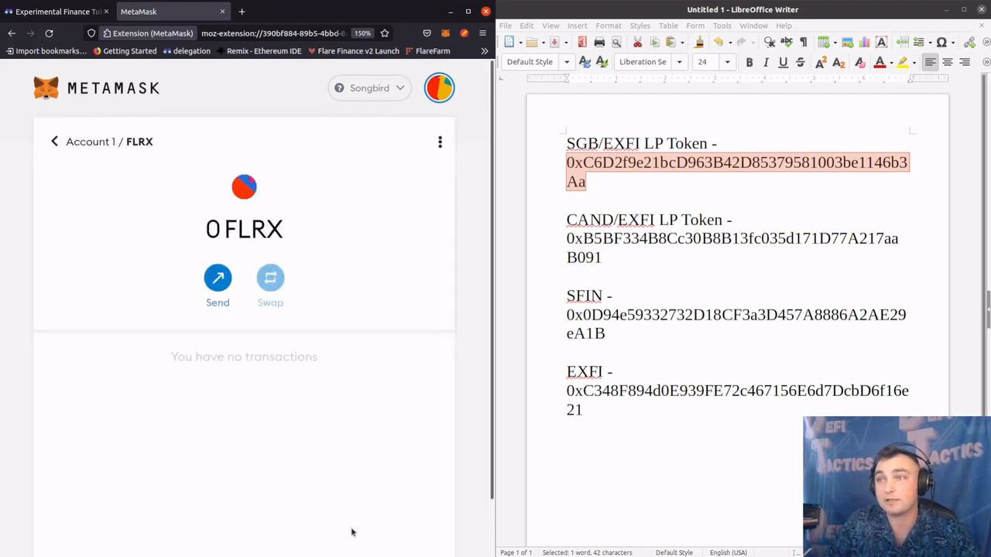
pyautogui.click(54, 141)
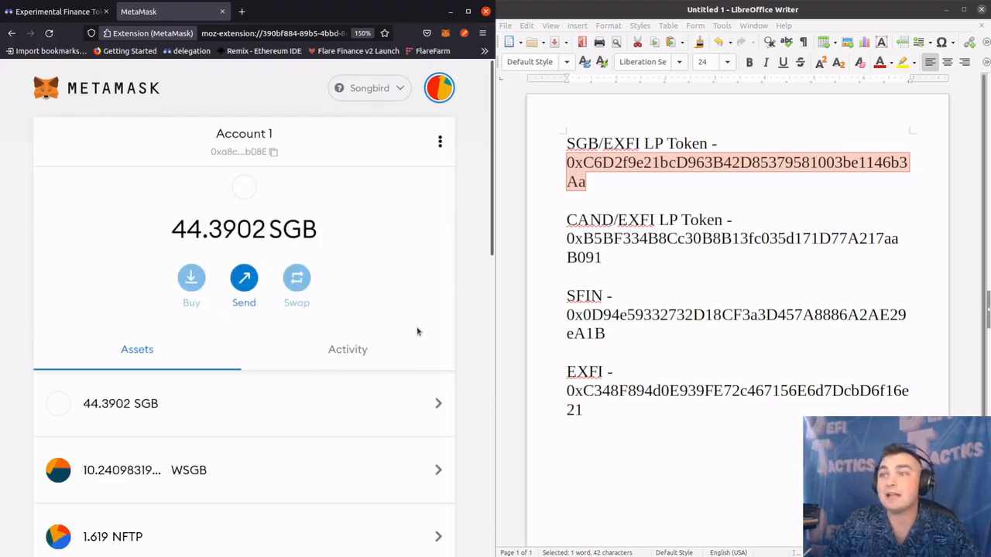
pyautogui.scroll(-3)
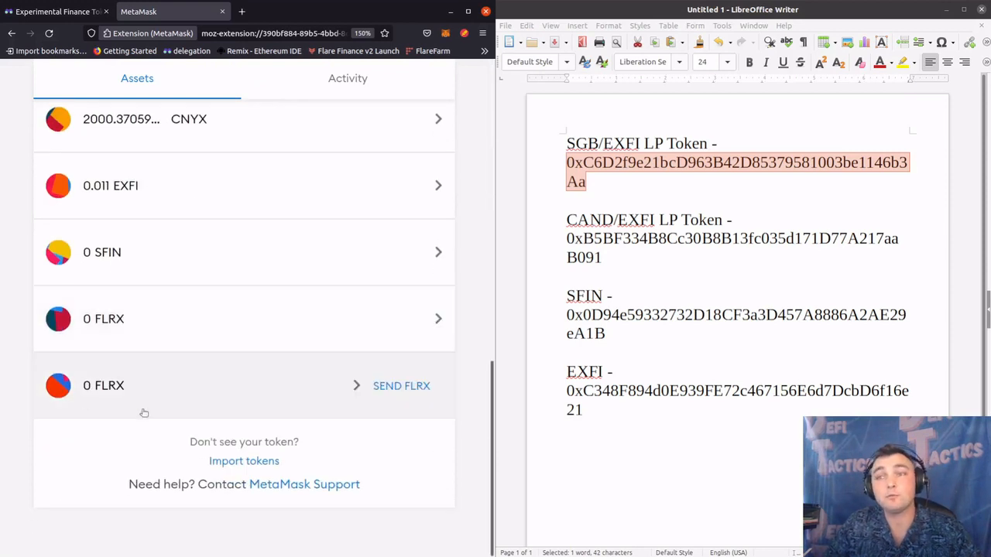
pyautogui.moveTo(131, 352)
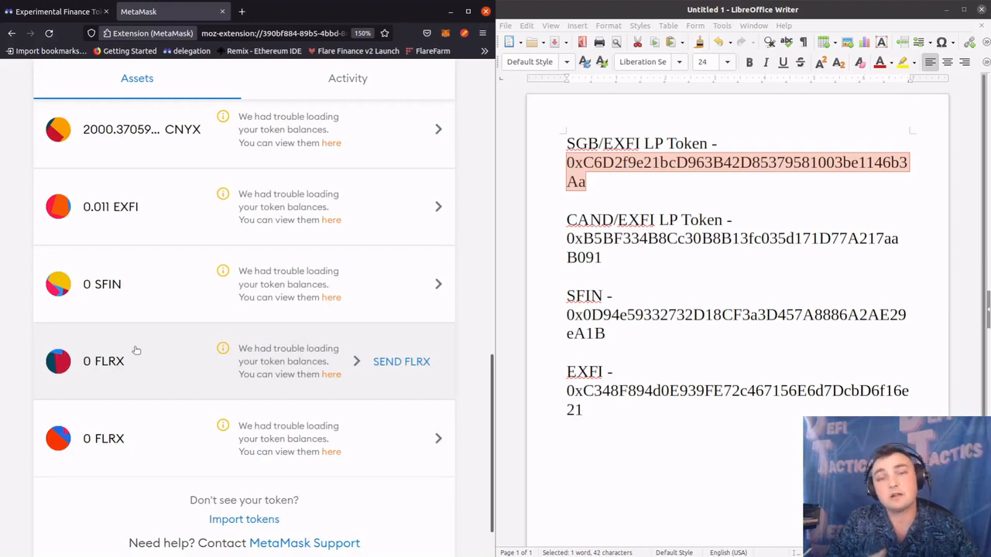
pyautogui.scroll(3)
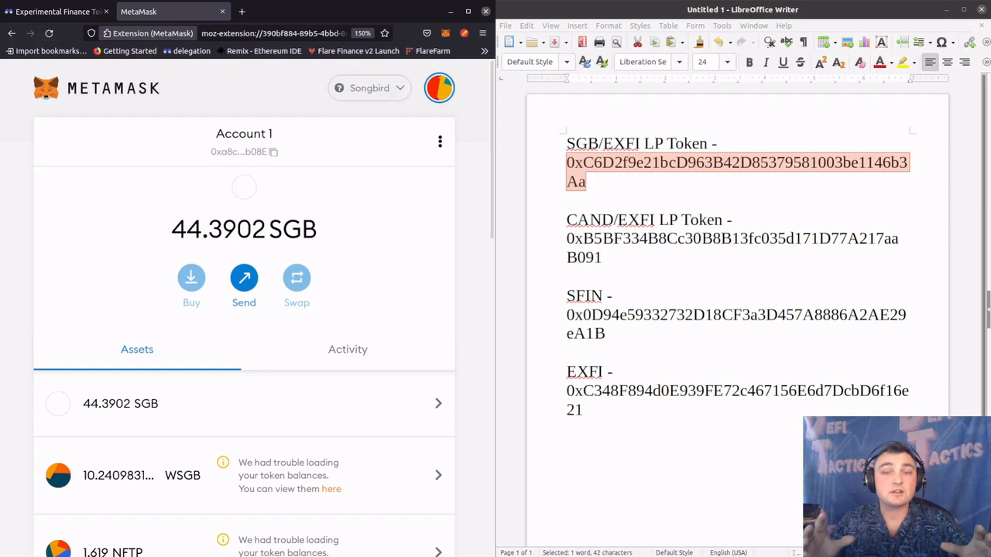